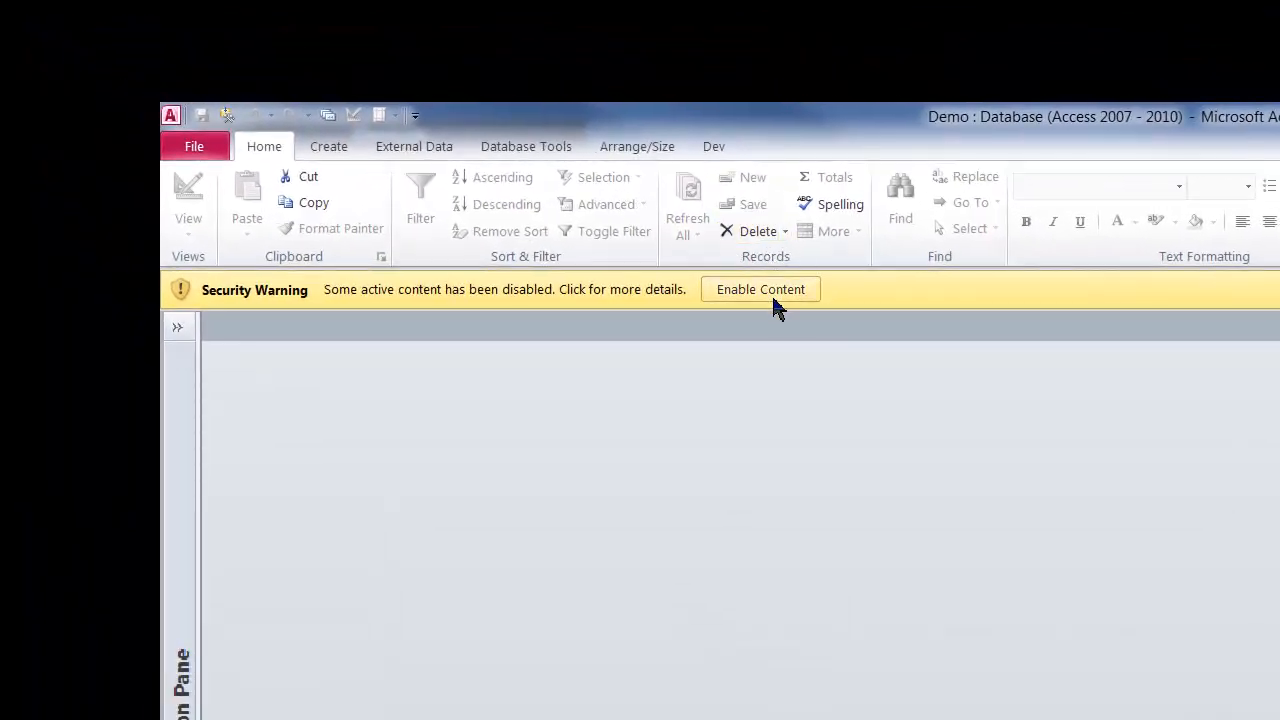
Step: Enable the blocked active content in the Demo database from the Security Warning bar
{"action": "left_click", "coordinate": [760, 289]}
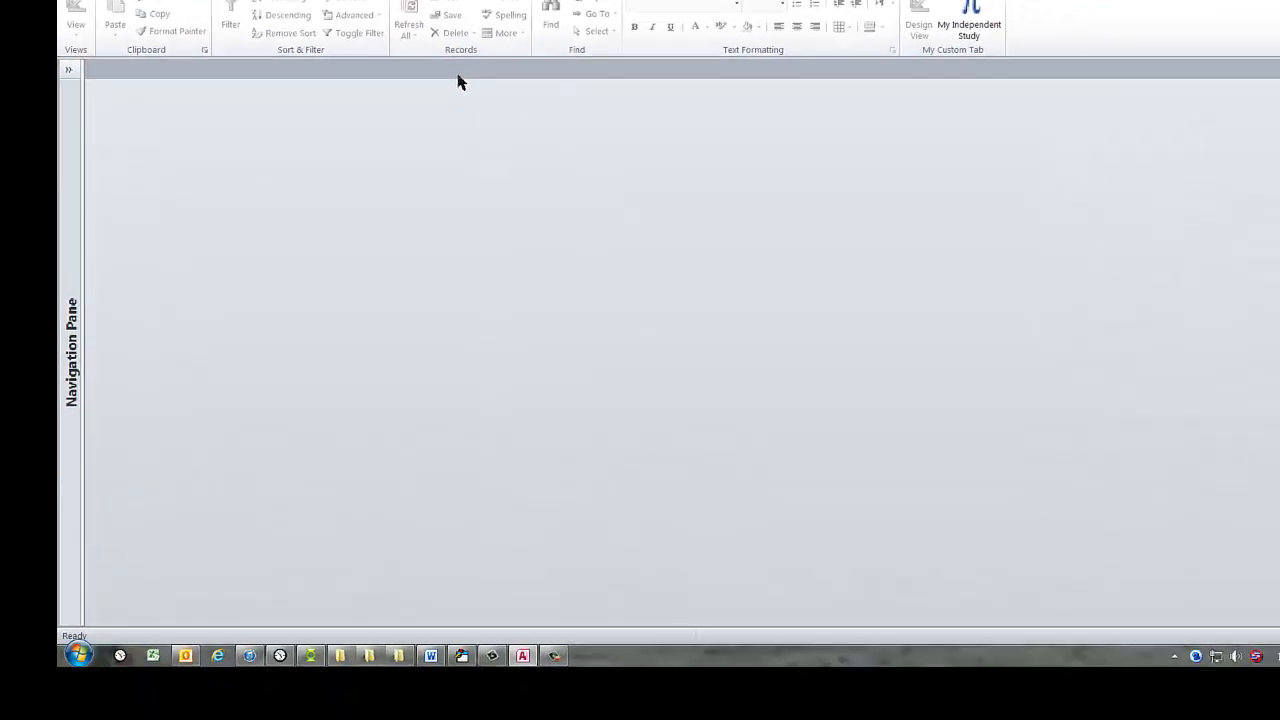
{"action": "mouse_move", "coordinate": [415, 143]}
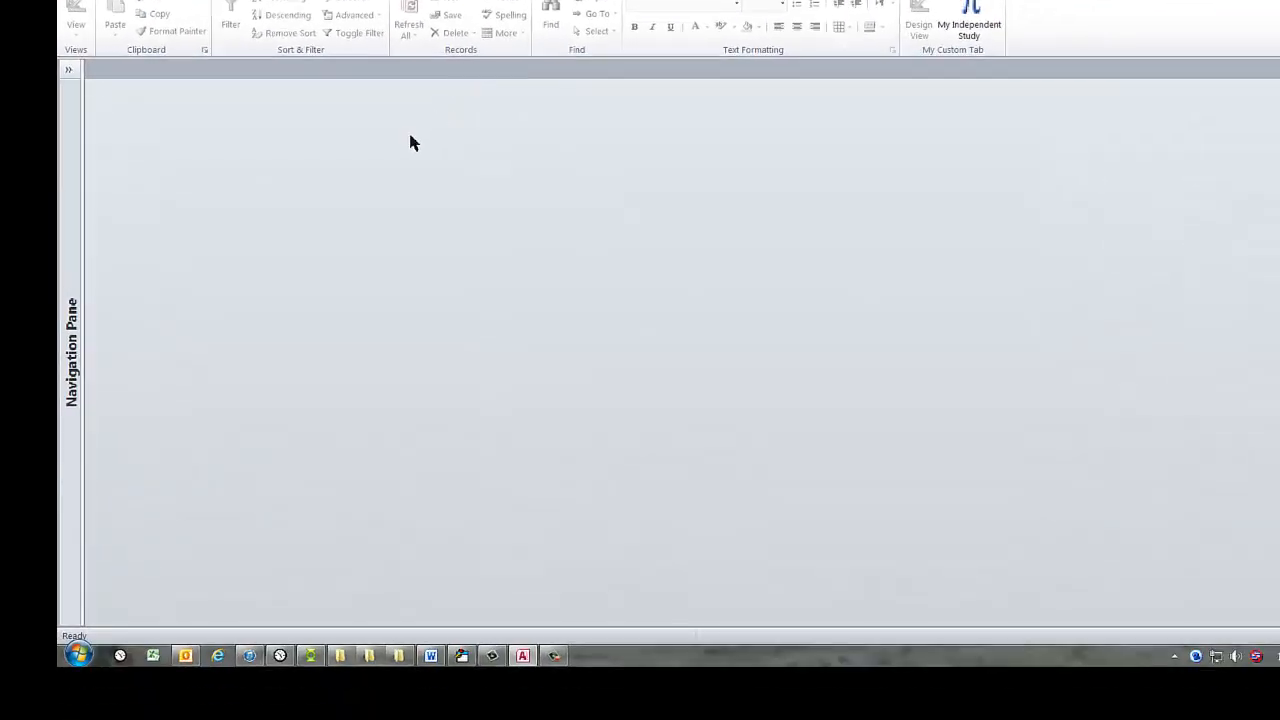
{"action": "mouse_move", "coordinate": [150, 84]}
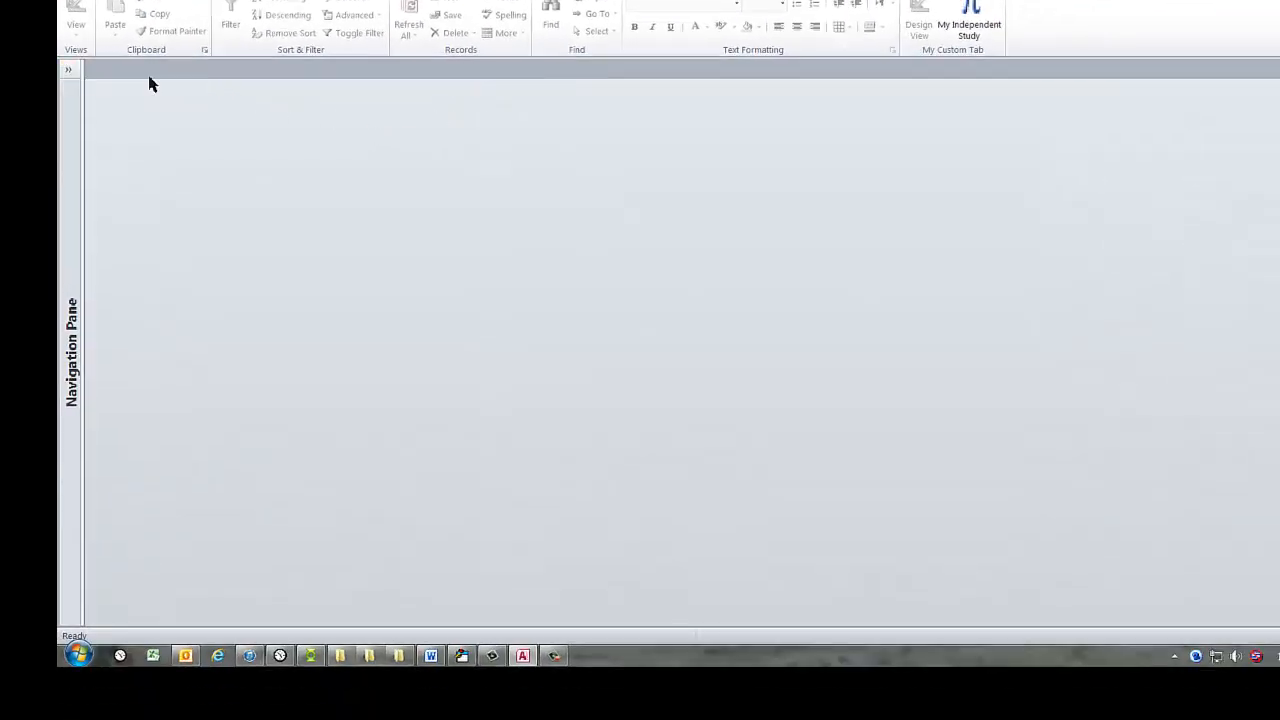
{"action": "mouse_move", "coordinate": [548, 372]}
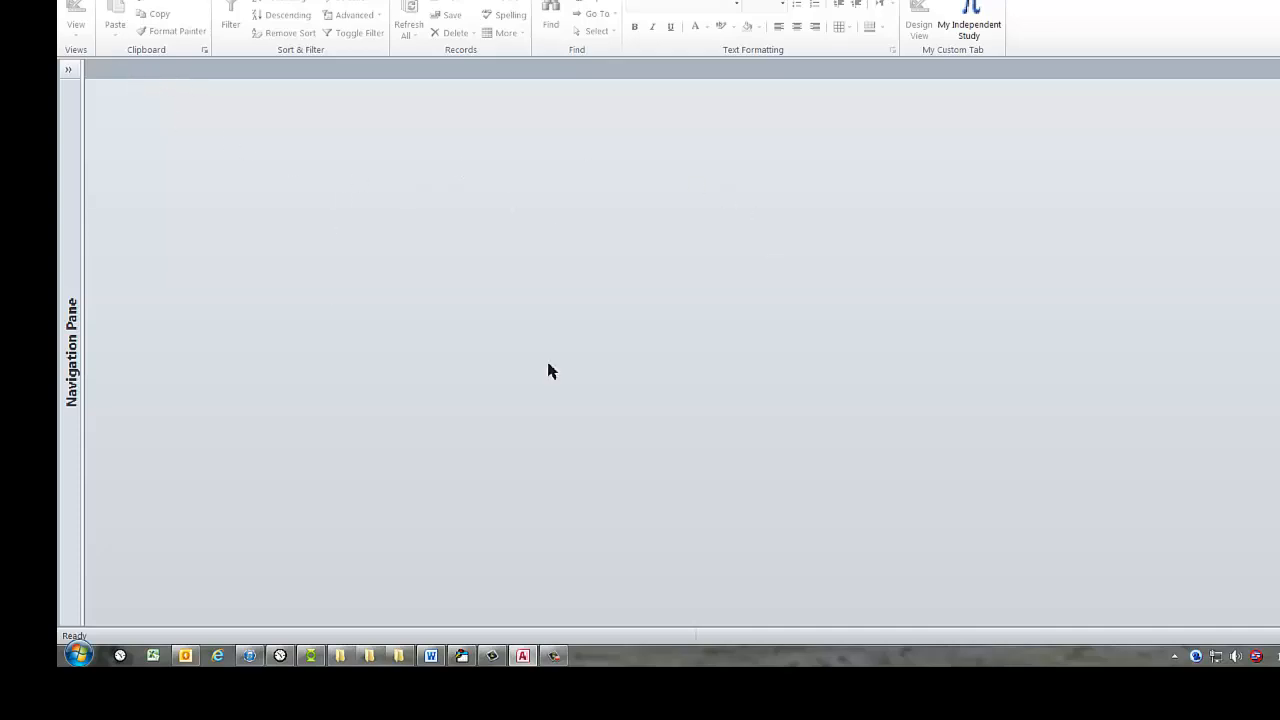
{"action": "mouse_move", "coordinate": [571, 304]}
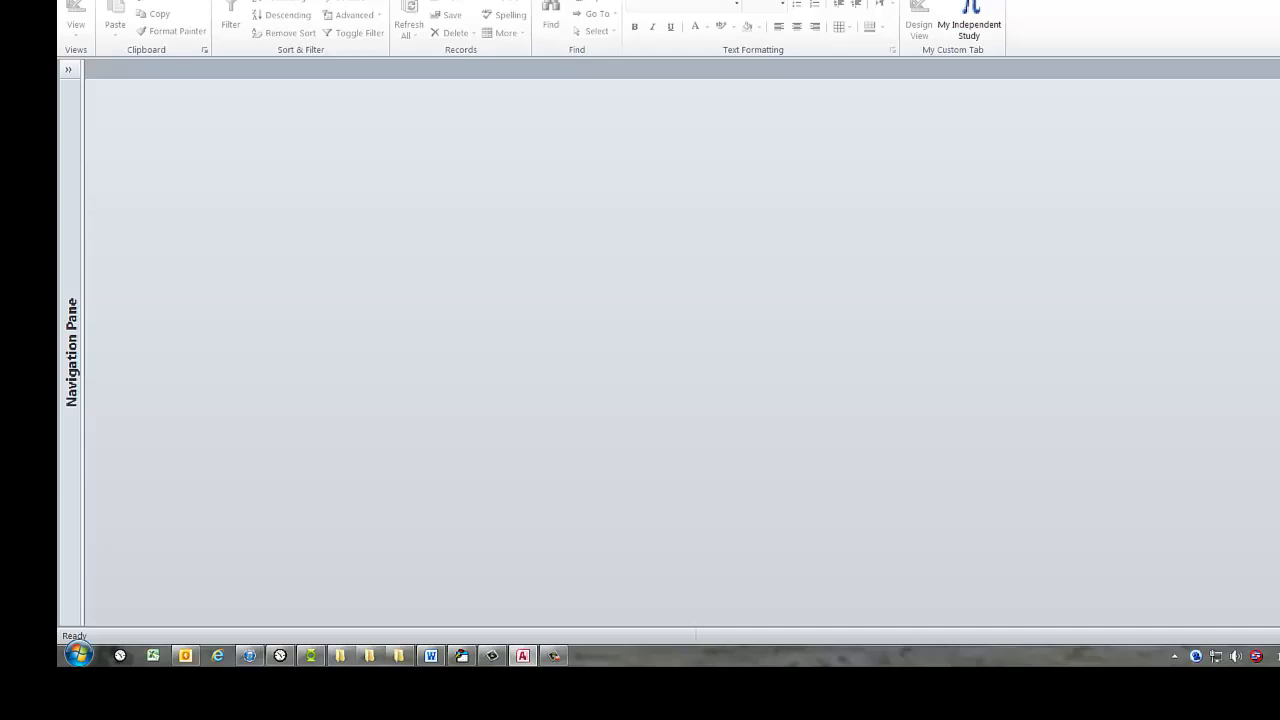
Step: Open Access Options from the File backstage menu
{"action": "left_click", "coordinate": [30, 15]}
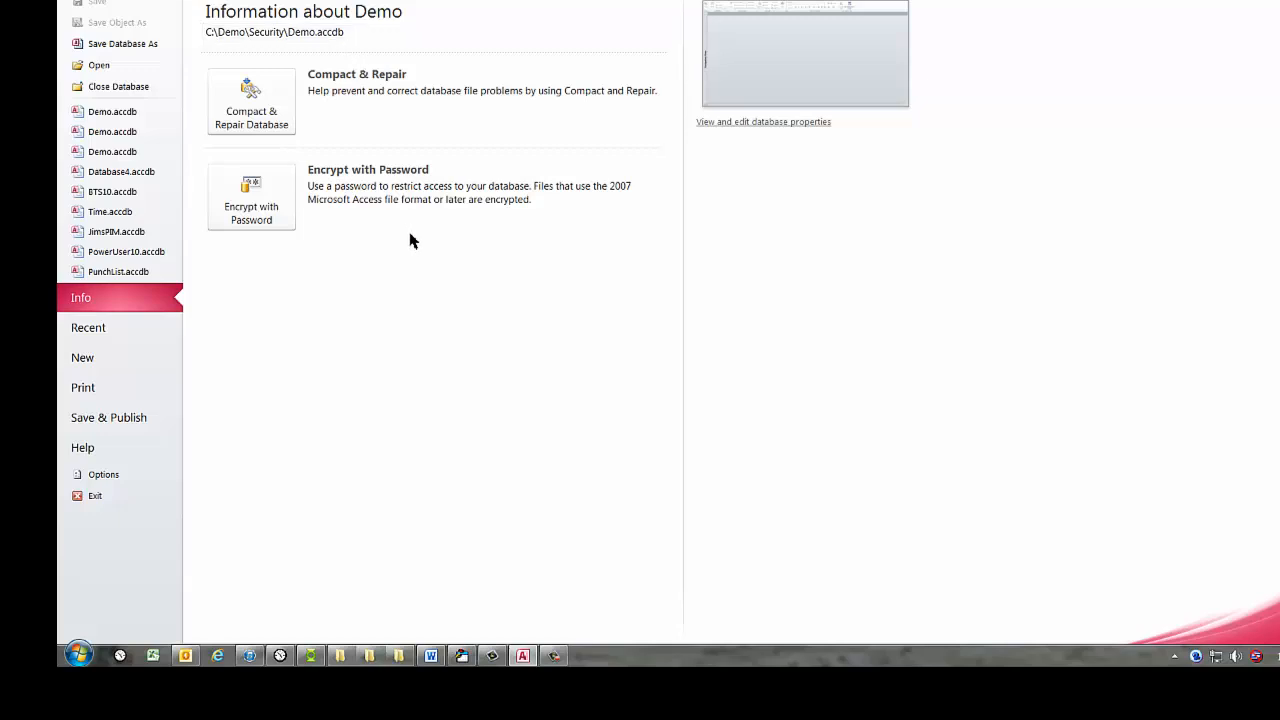
{"action": "mouse_move", "coordinate": [393, 340]}
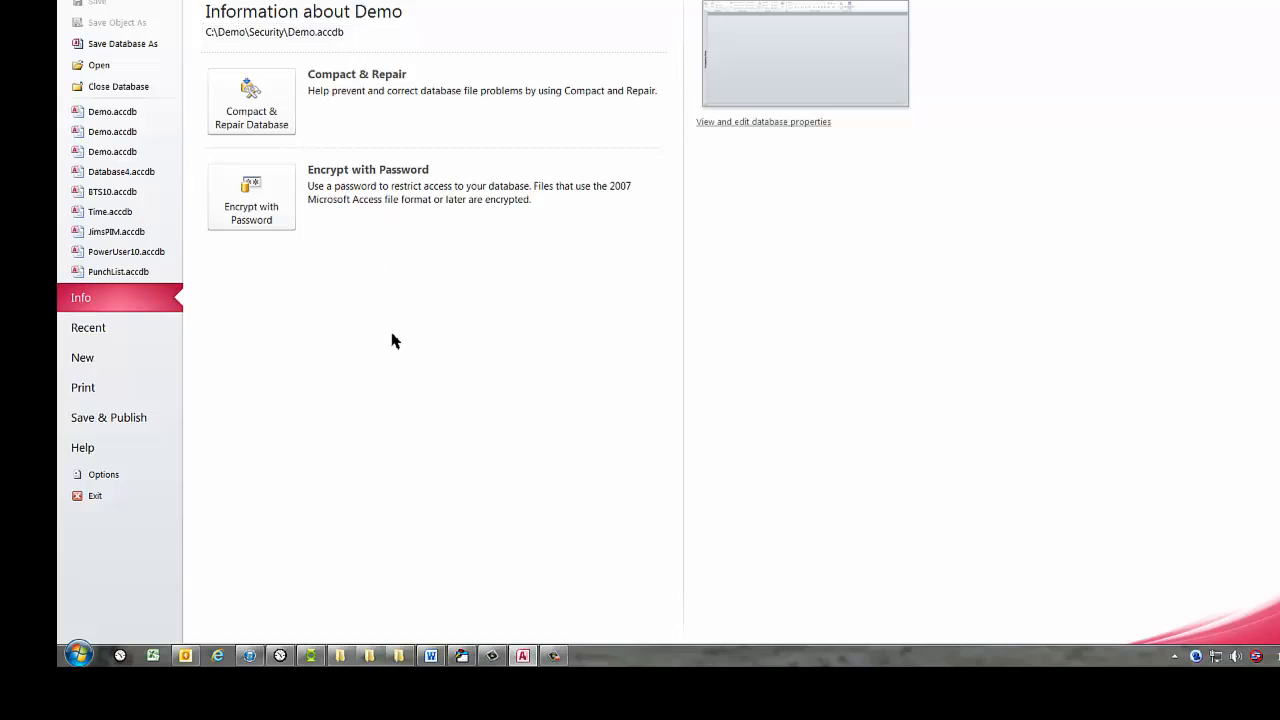
{"action": "mouse_move", "coordinate": [255, 140]}
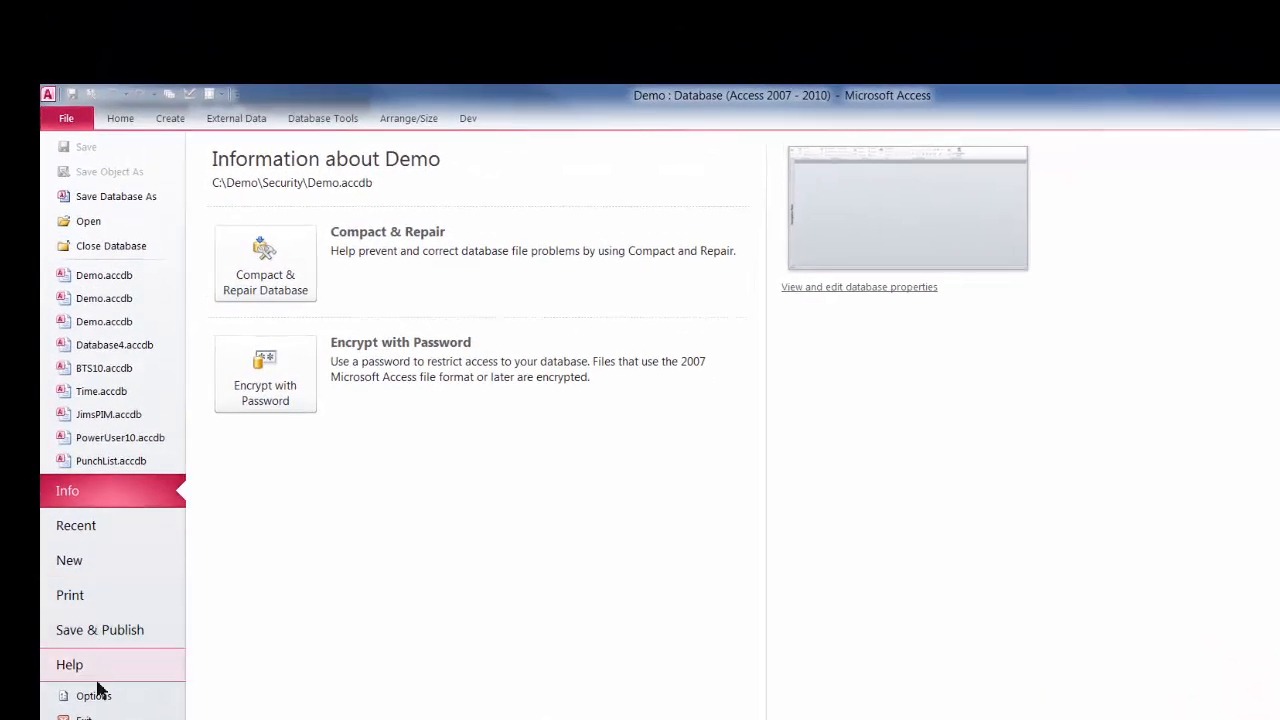
{"action": "left_click", "coordinate": [92, 695]}
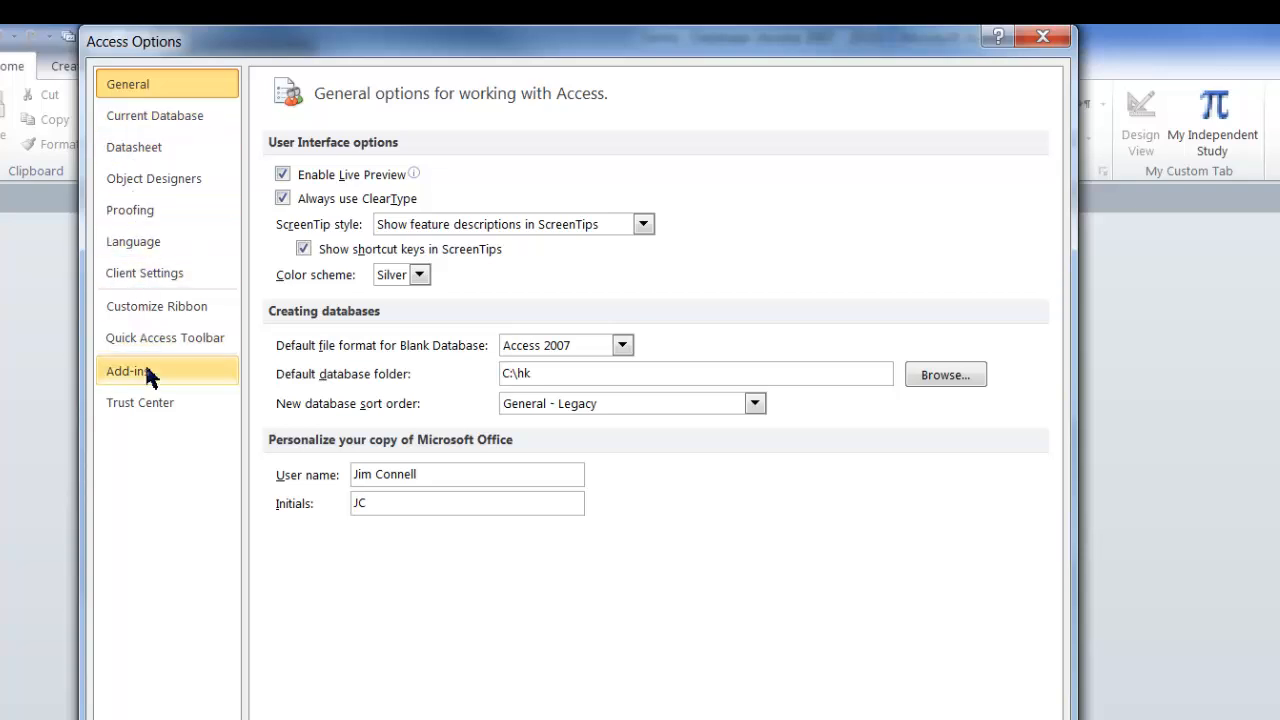
Step: Open Trust Center Settings and show the Trusted Locations list
{"action": "left_click", "coordinate": [140, 402]}
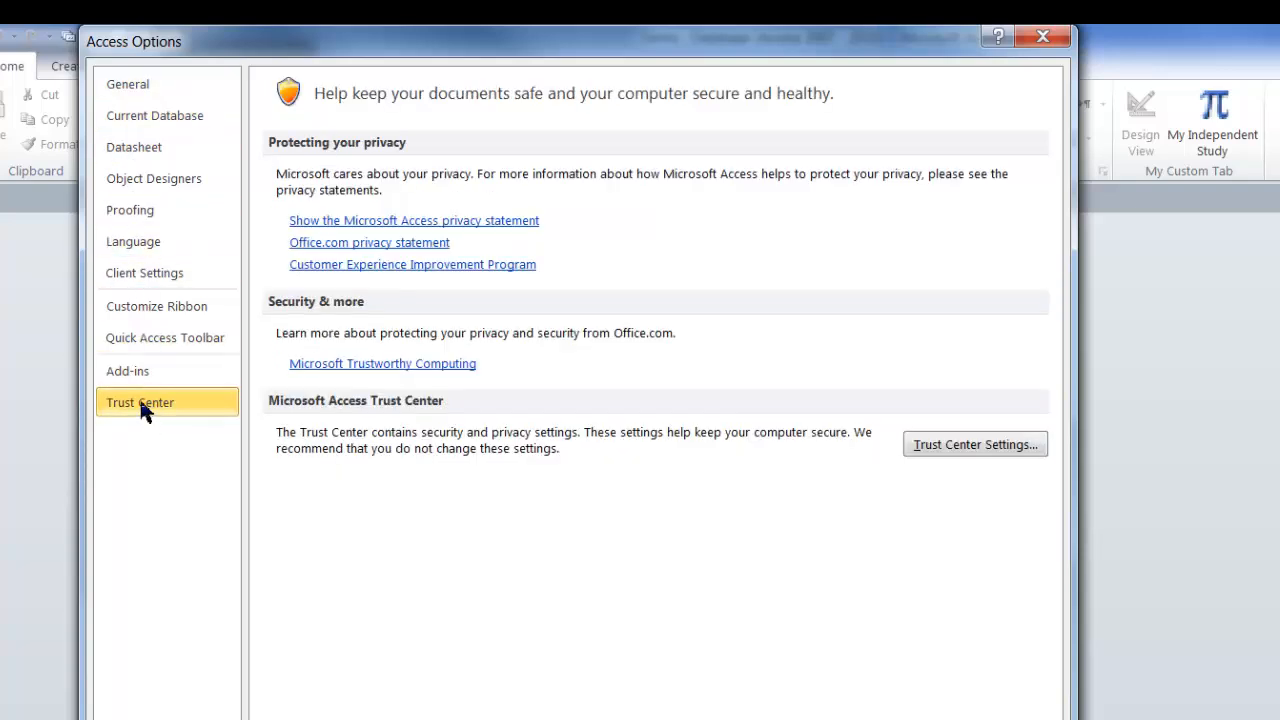
{"action": "mouse_move", "coordinate": [975, 444]}
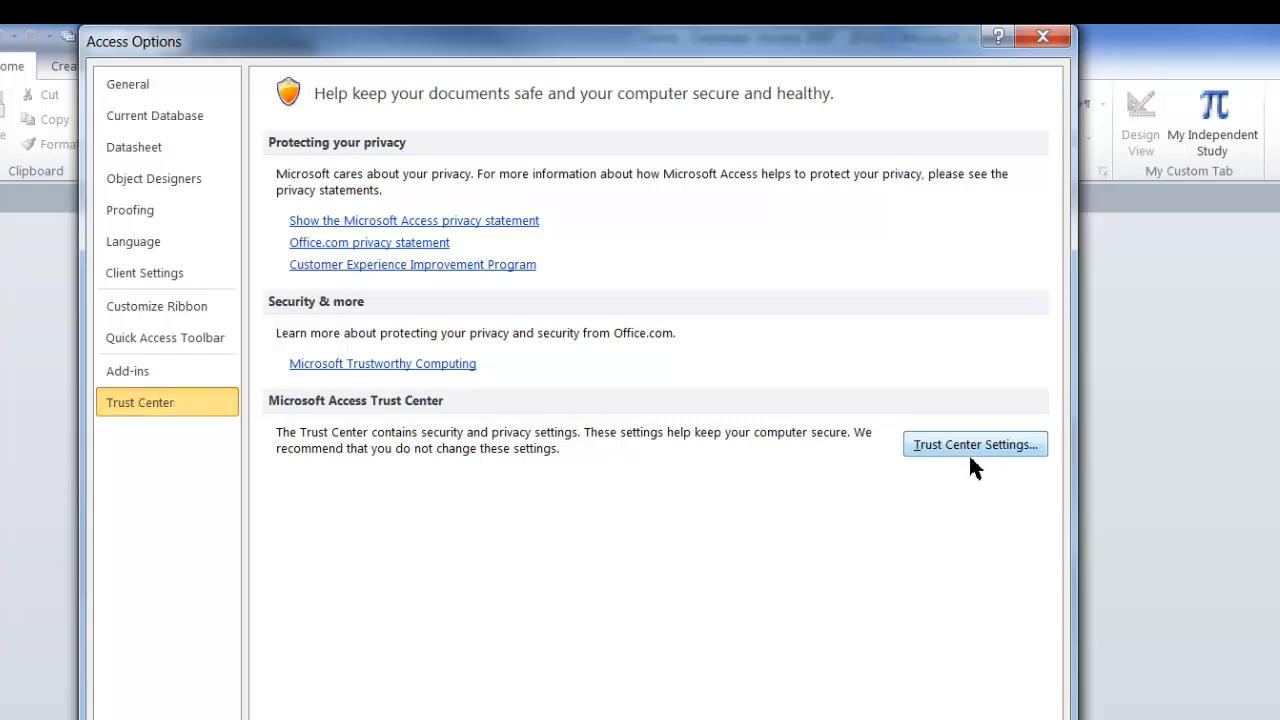
{"action": "mouse_move", "coordinate": [971, 449]}
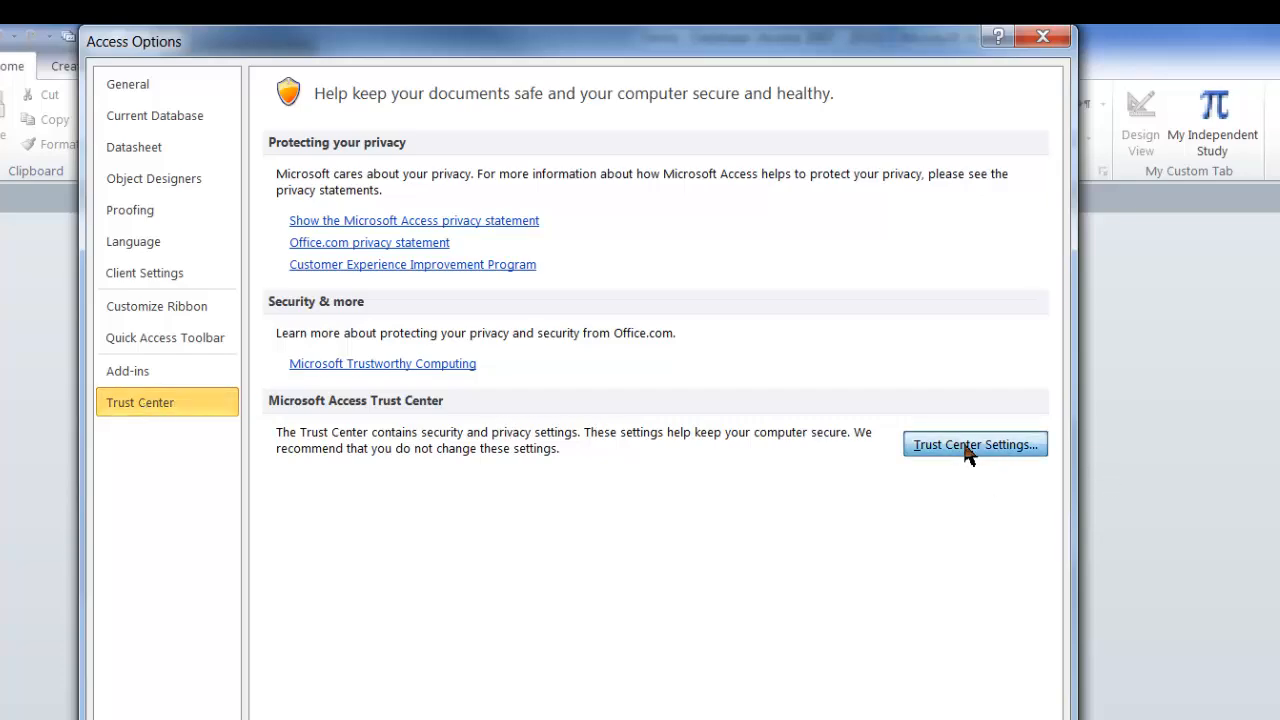
{"action": "left_click", "coordinate": [974, 444]}
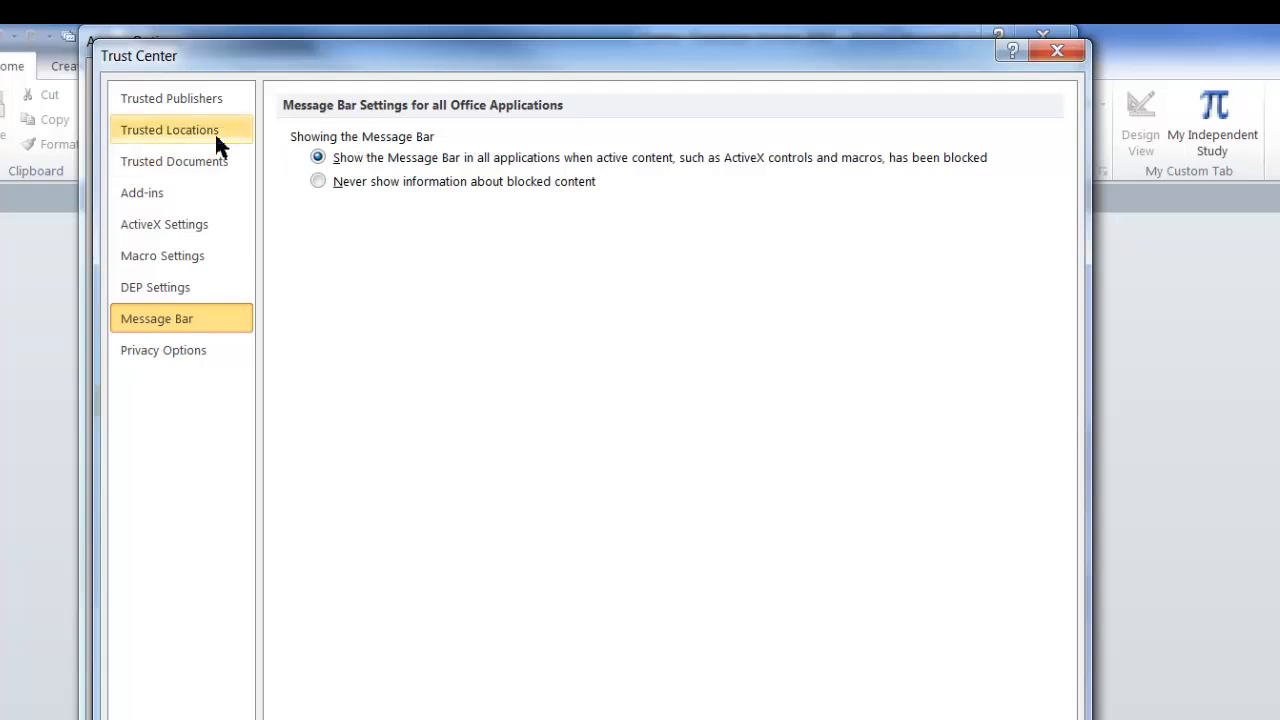
{"action": "left_click", "coordinate": [169, 129]}
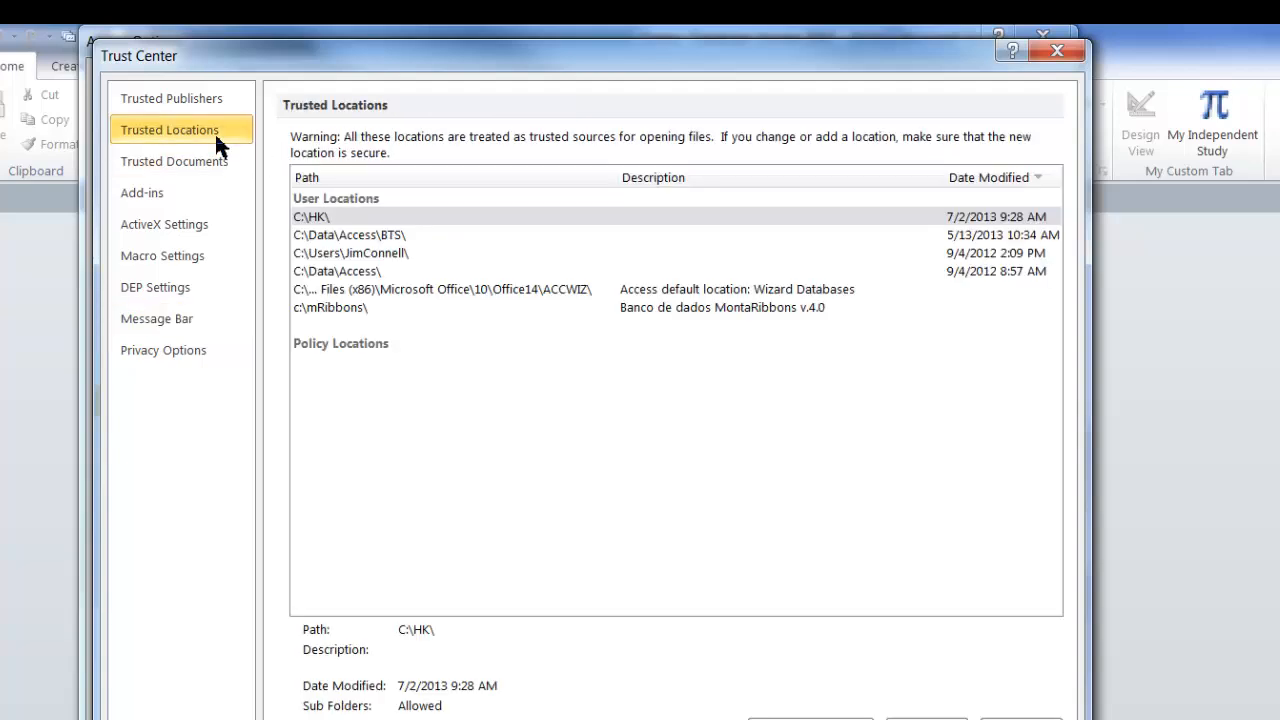
{"action": "mouse_move", "coordinate": [430, 250]}
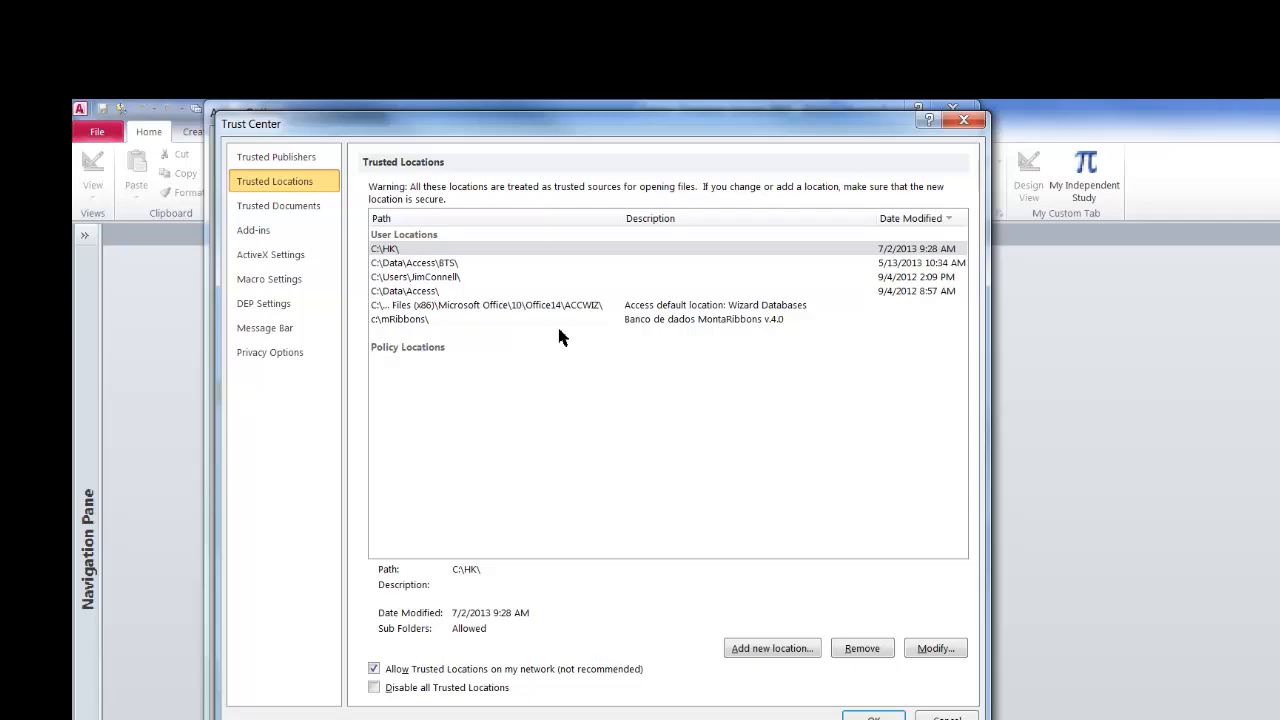
{"action": "mouse_move", "coordinate": [640, 405]}
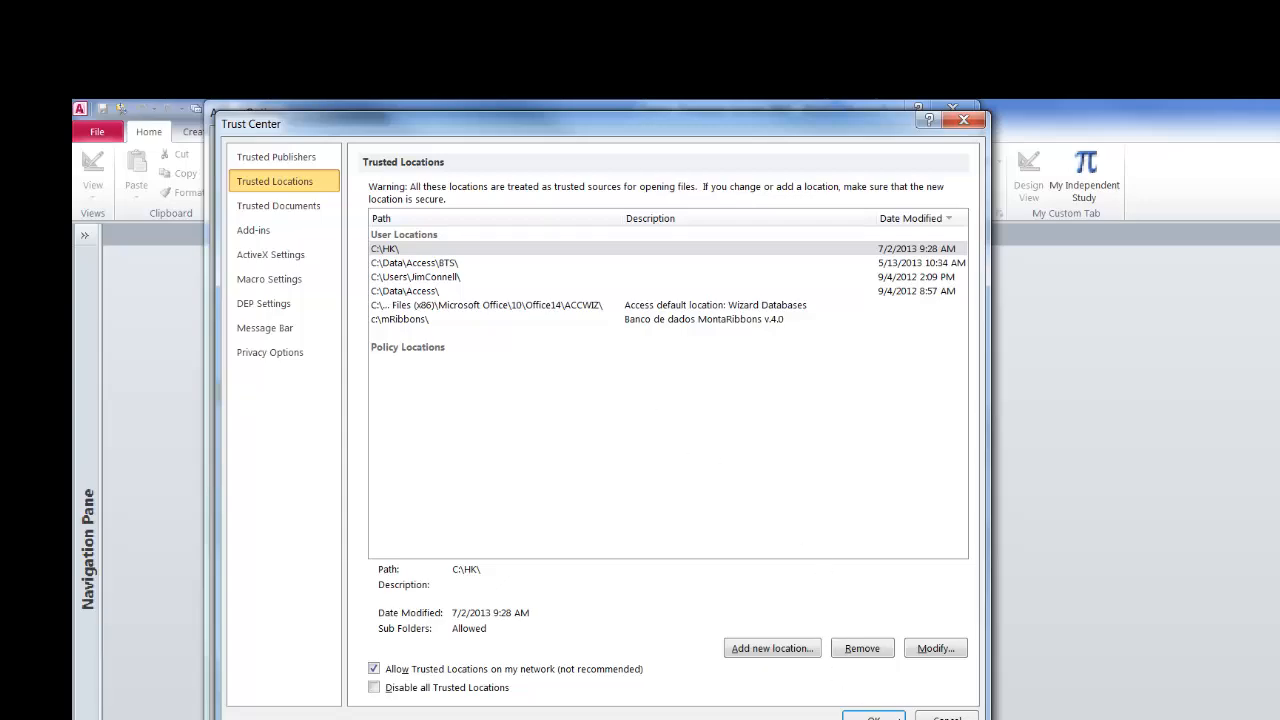
{"action": "mouse_move", "coordinate": [612, 289]}
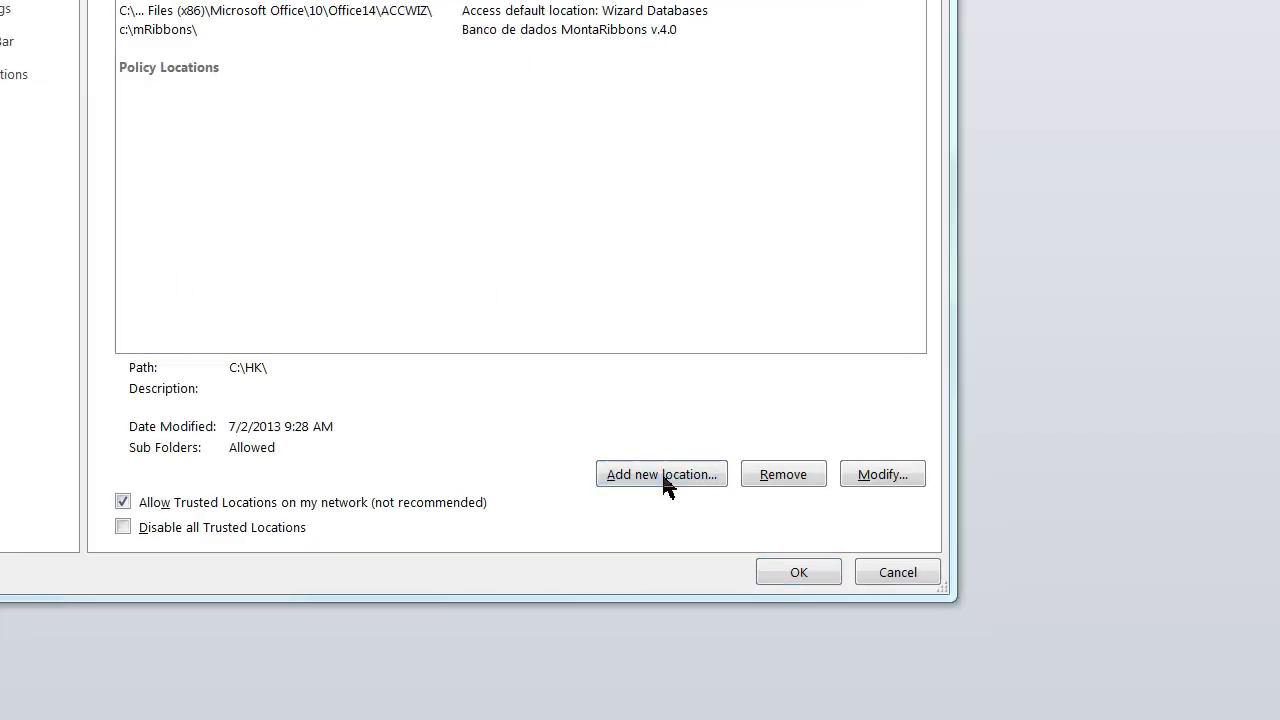
Step: Add a new trusted location and browse to C:\Demo\Security as its path
{"action": "left_click", "coordinate": [660, 473]}
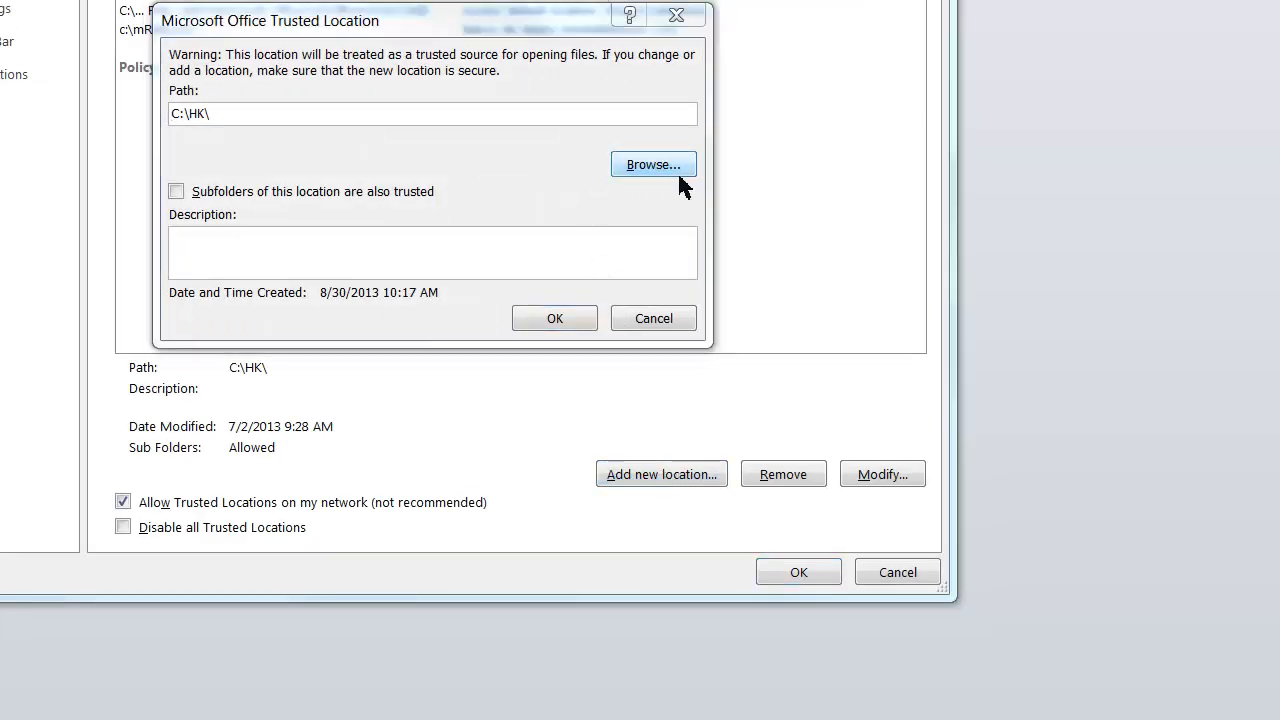
{"action": "left_click", "coordinate": [653, 164]}
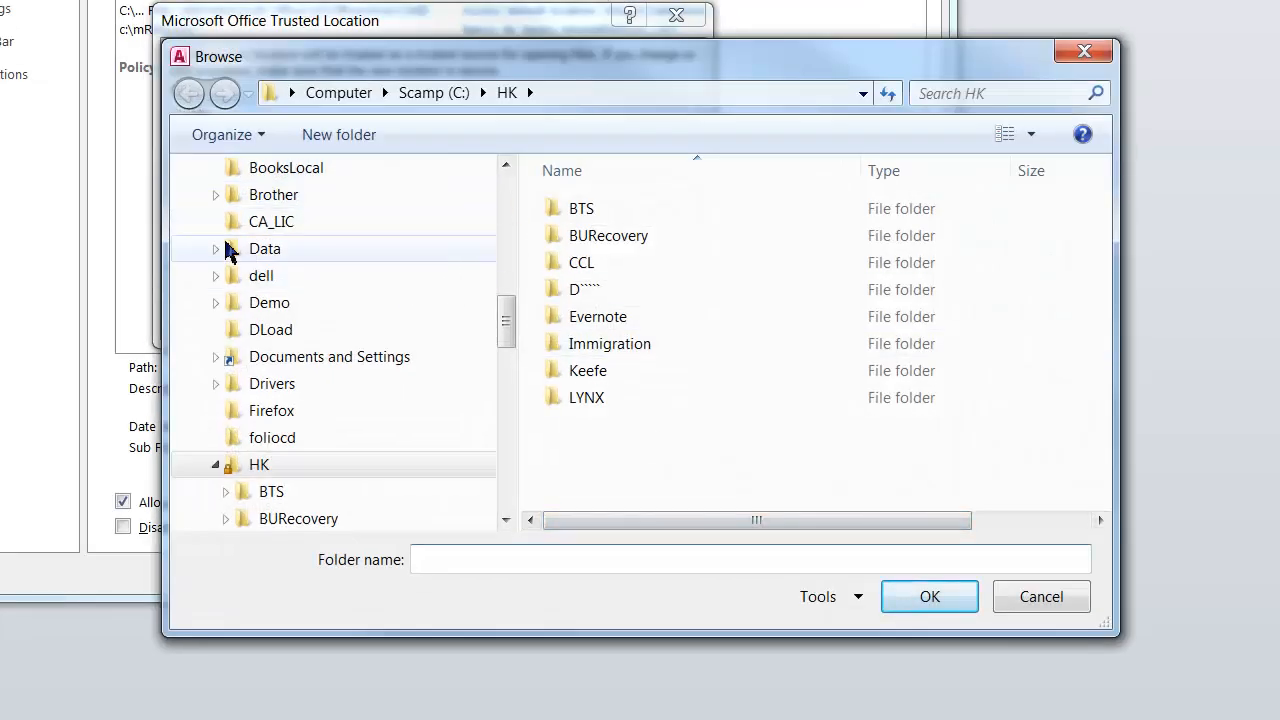
{"action": "left_click", "coordinate": [259, 464]}
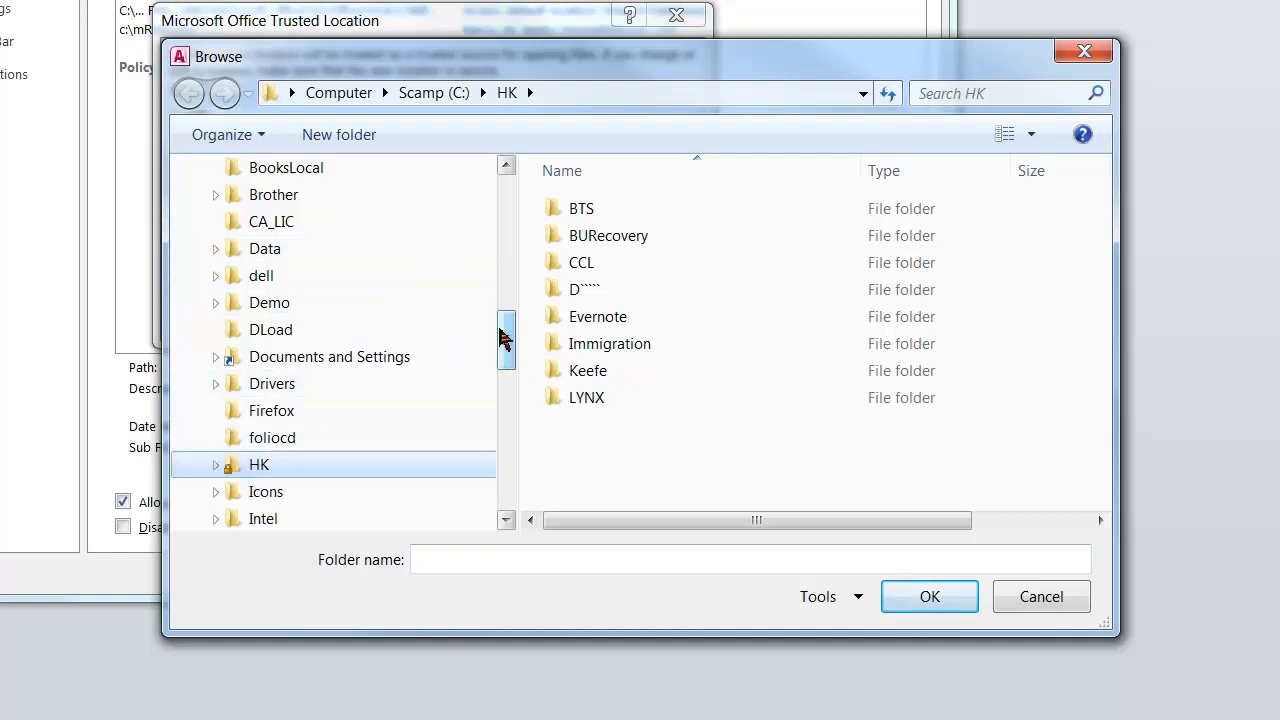
{"action": "left_click", "coordinate": [216, 302]}
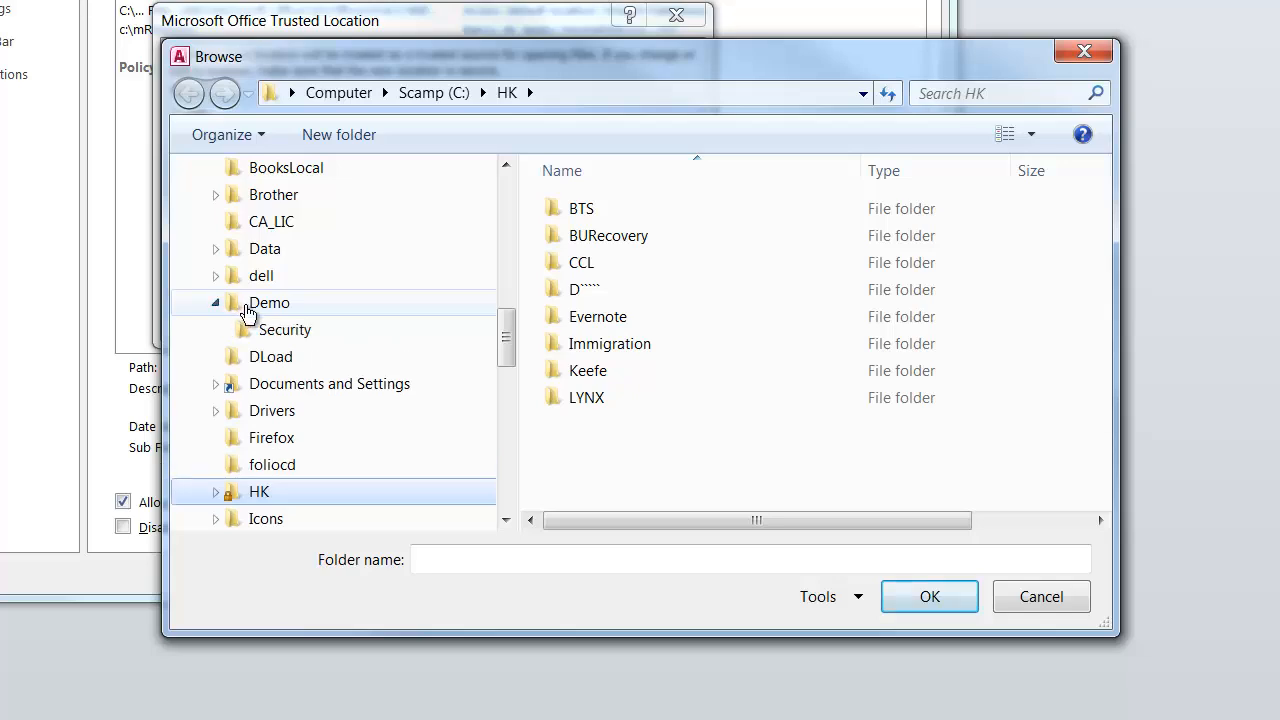
{"action": "left_click", "coordinate": [285, 329]}
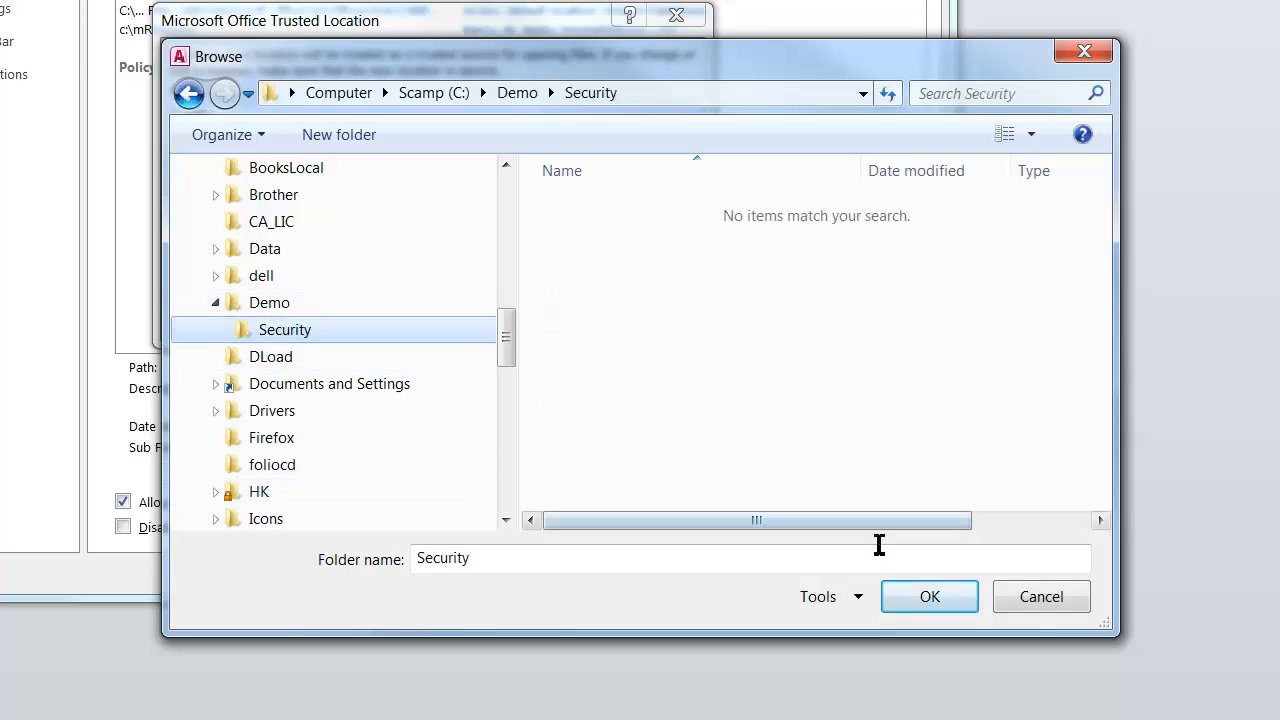
{"action": "left_click", "coordinate": [928, 596]}
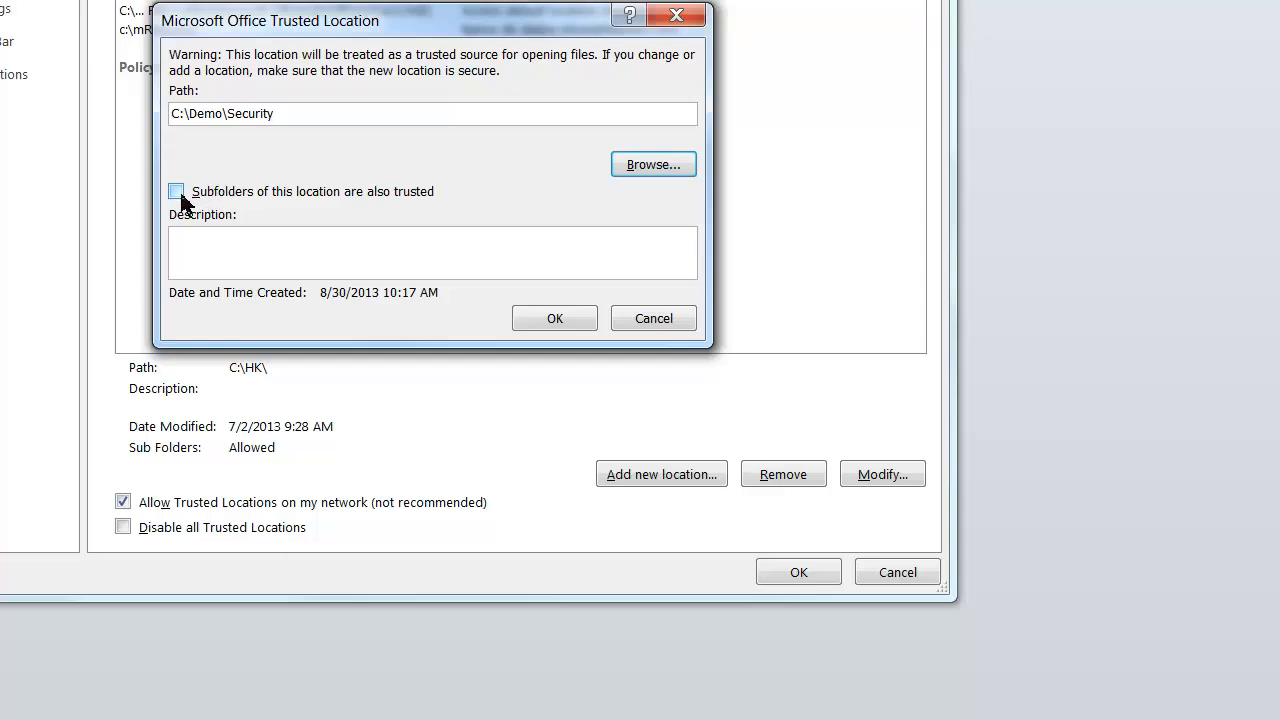
Step: Trust subfolders, confirm C:\Demo\Security, and check the new entry's details
{"action": "left_click", "coordinate": [176, 191]}
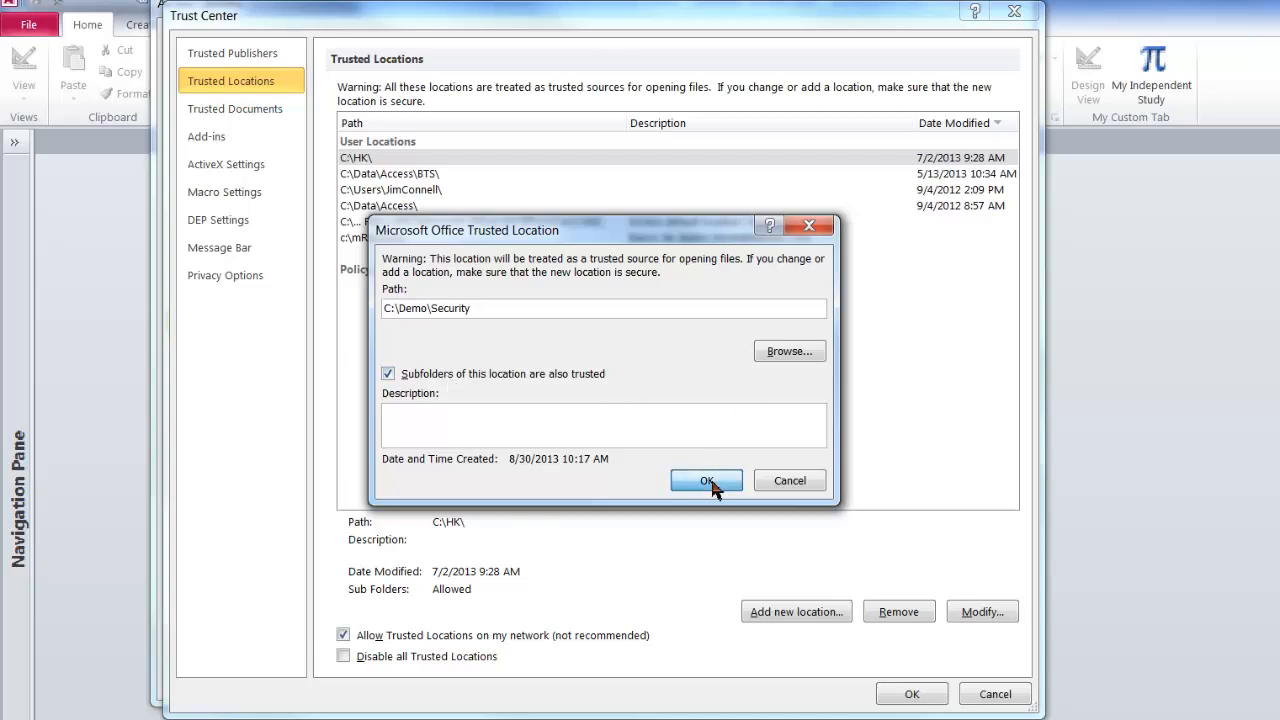
{"action": "left_click", "coordinate": [707, 481]}
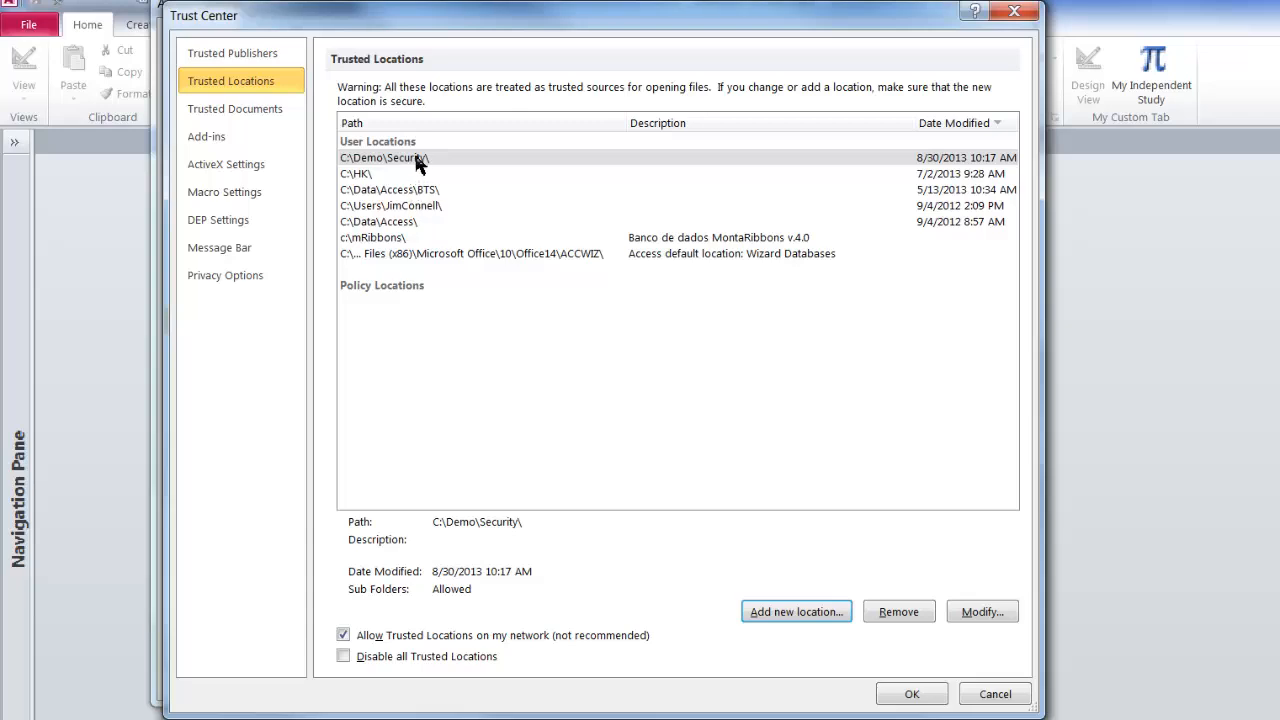
{"action": "left_click", "coordinate": [384, 157]}
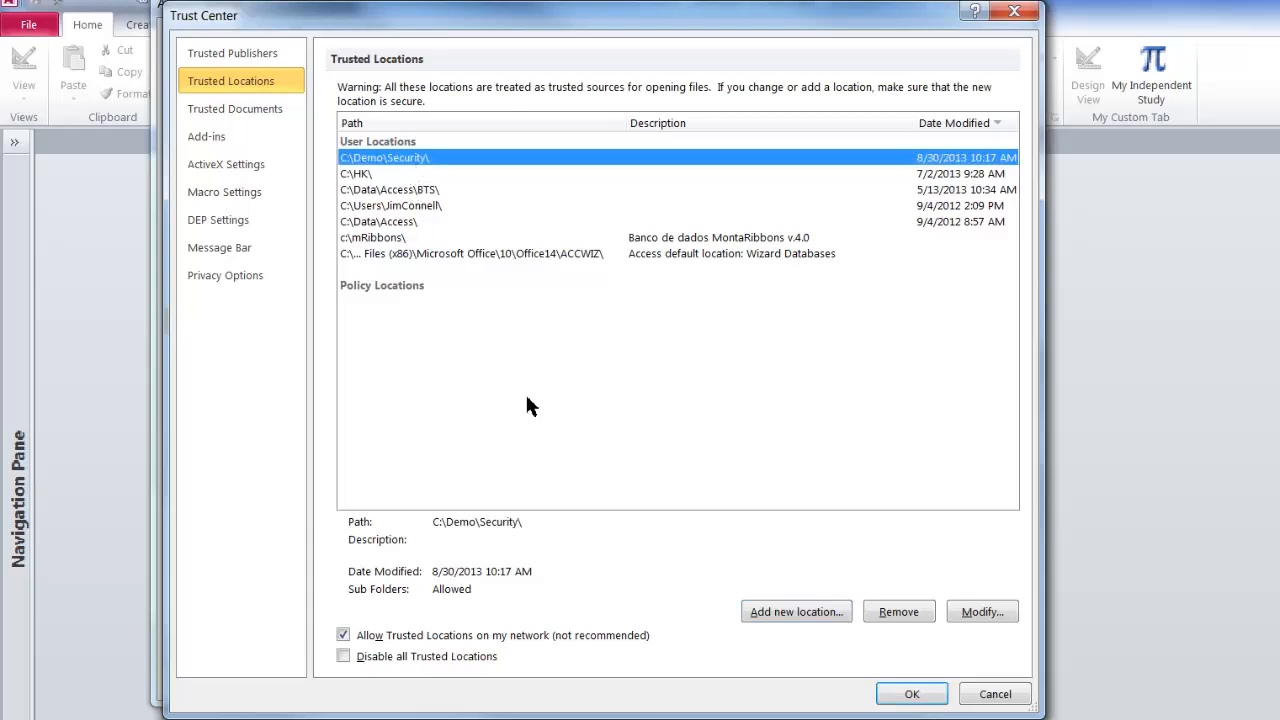
{"action": "mouse_move", "coordinate": [715, 336]}
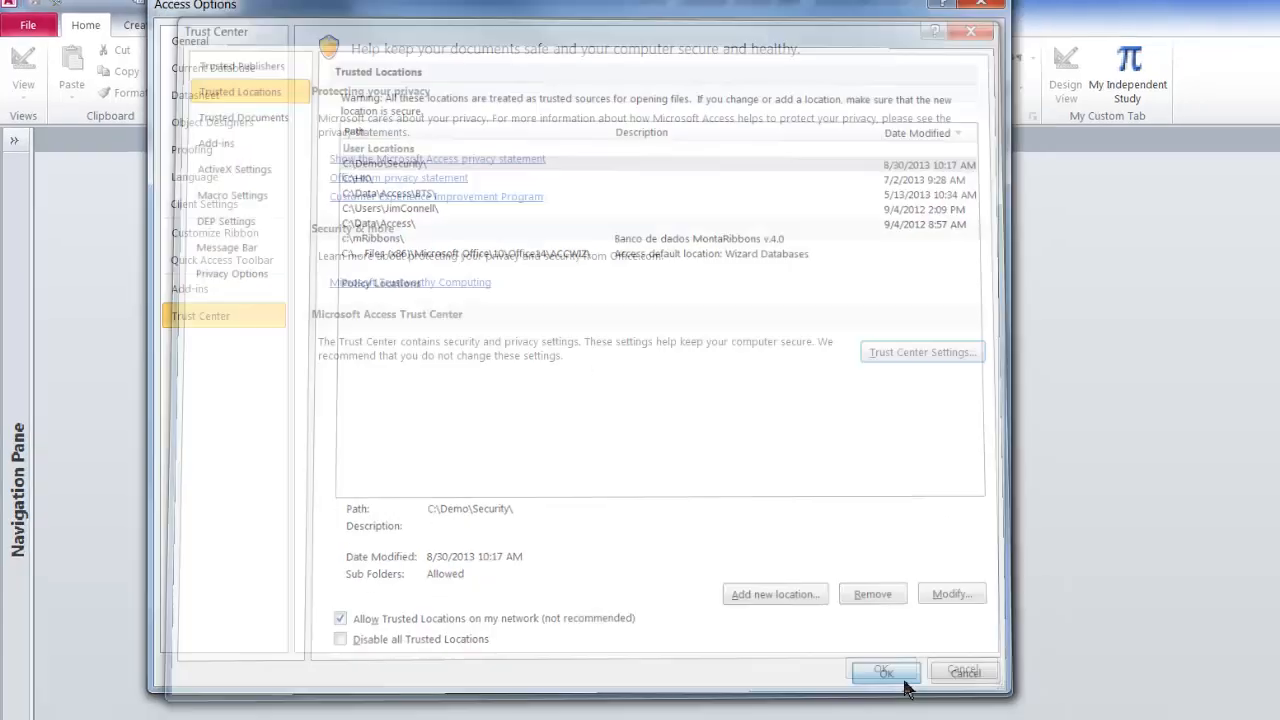
Step: Confirm the Trust Center settings and close the options windows
{"action": "left_click", "coordinate": [883, 671]}
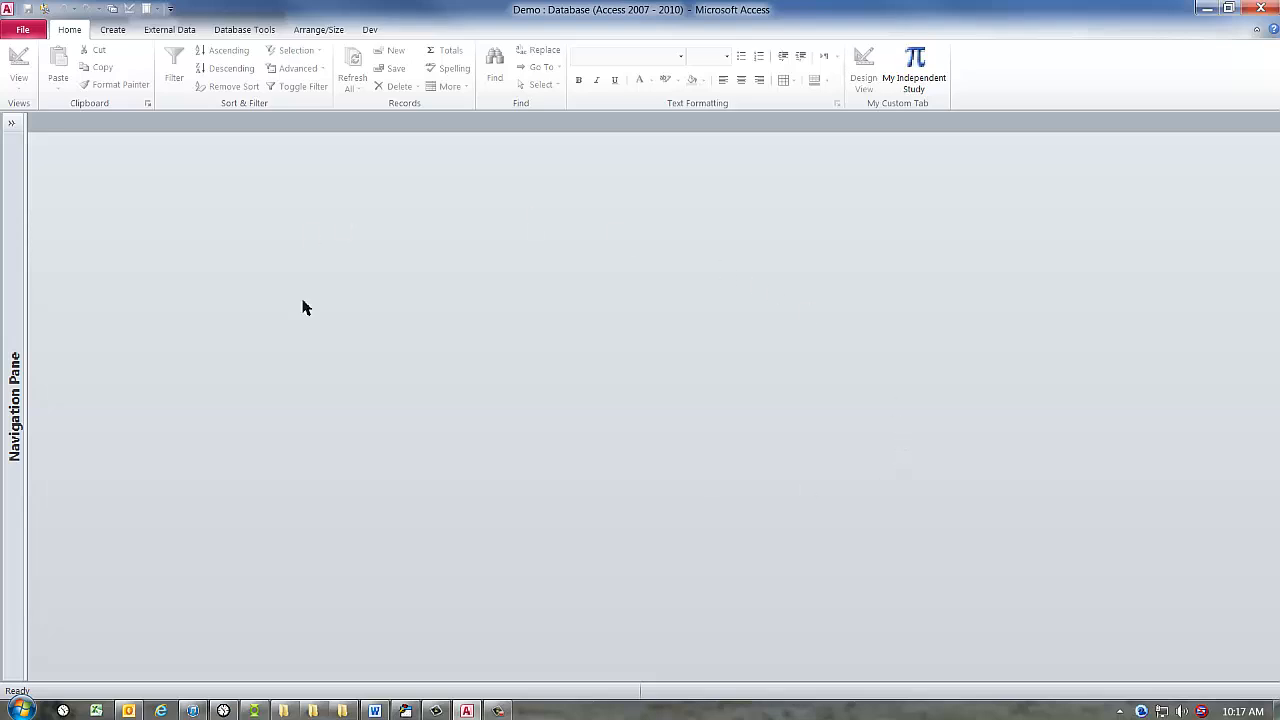
{"action": "mouse_move", "coordinate": [544, 394]}
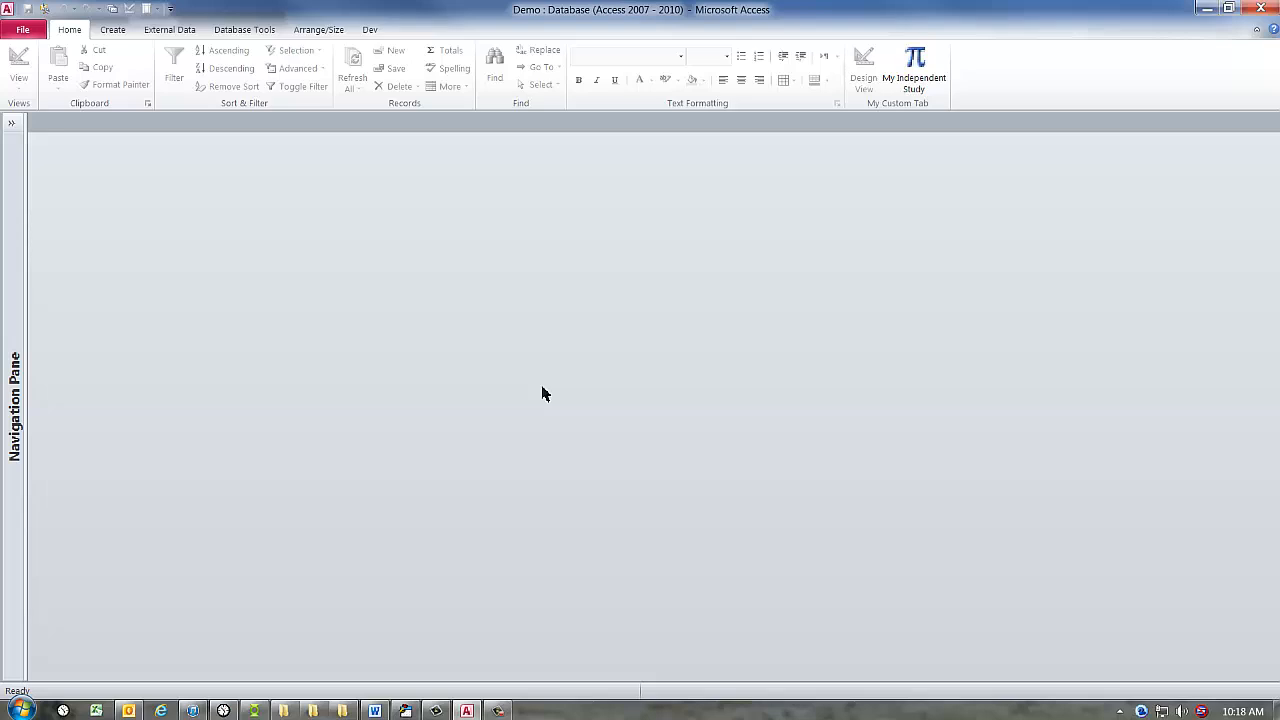
{"action": "mouse_move", "coordinate": [530, 460]}
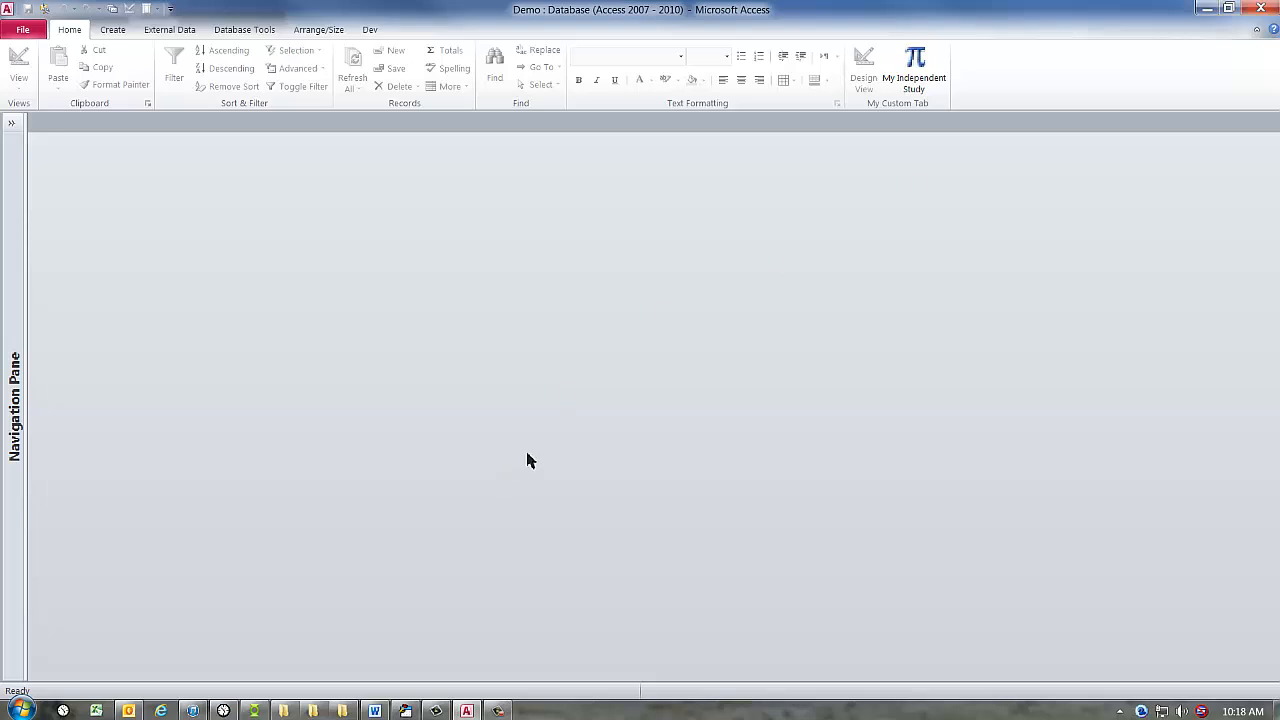